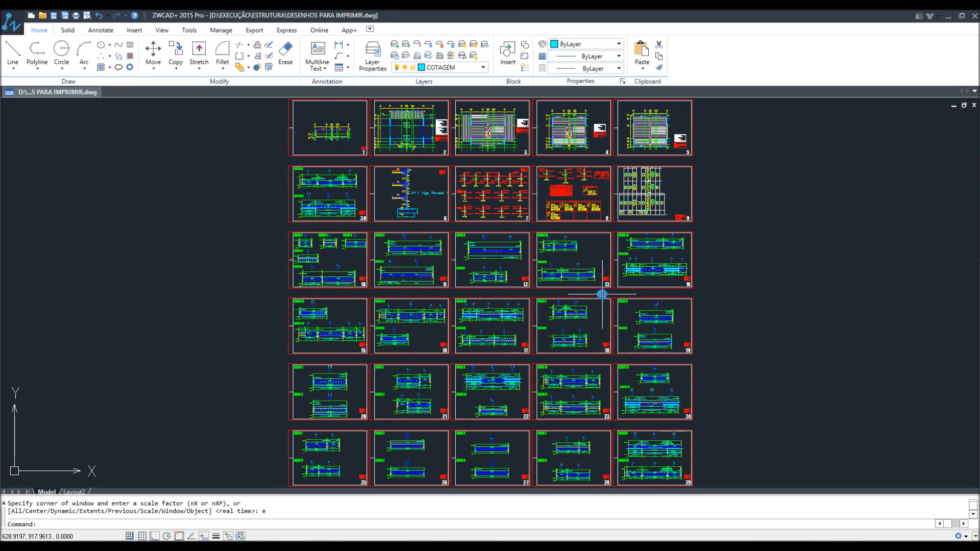
{"action": "mouse_move", "coordinate": [345, 446]}
{"action": "type", "text": "PLOT"}
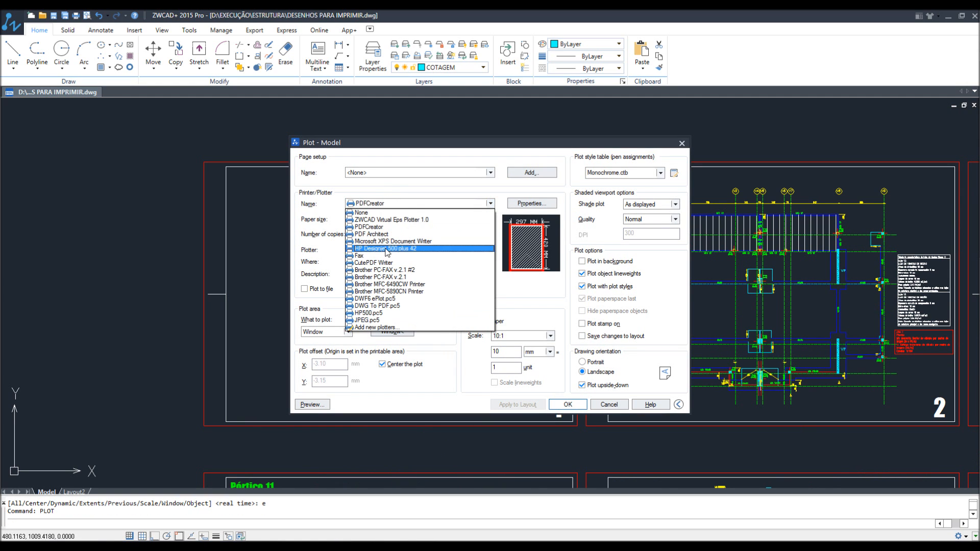
- Choose the HP Designjet 500 plus 42 printer, pick the plot window, and keep Monochrome.ctb
{"action": "left_click", "coordinate": [385, 249]}
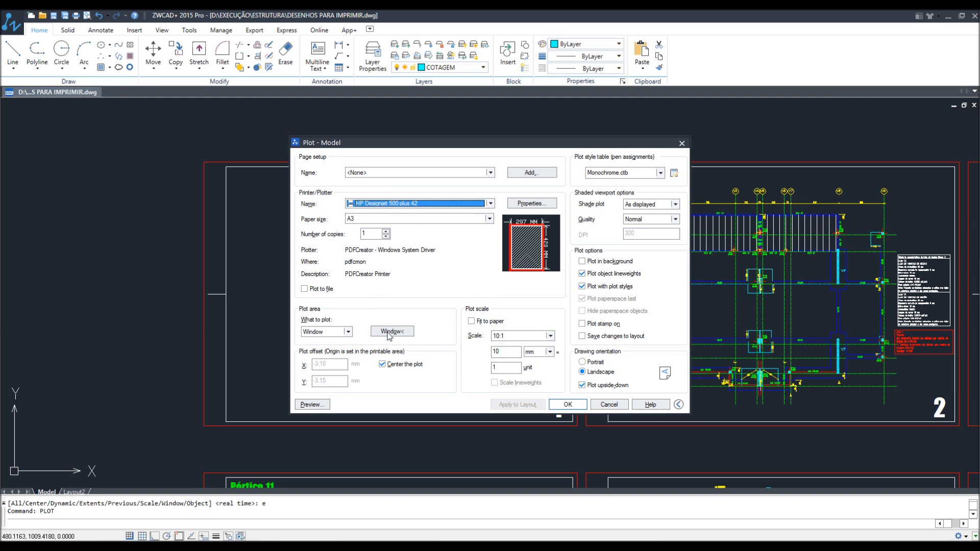
{"action": "mouse_move", "coordinate": [391, 339]}
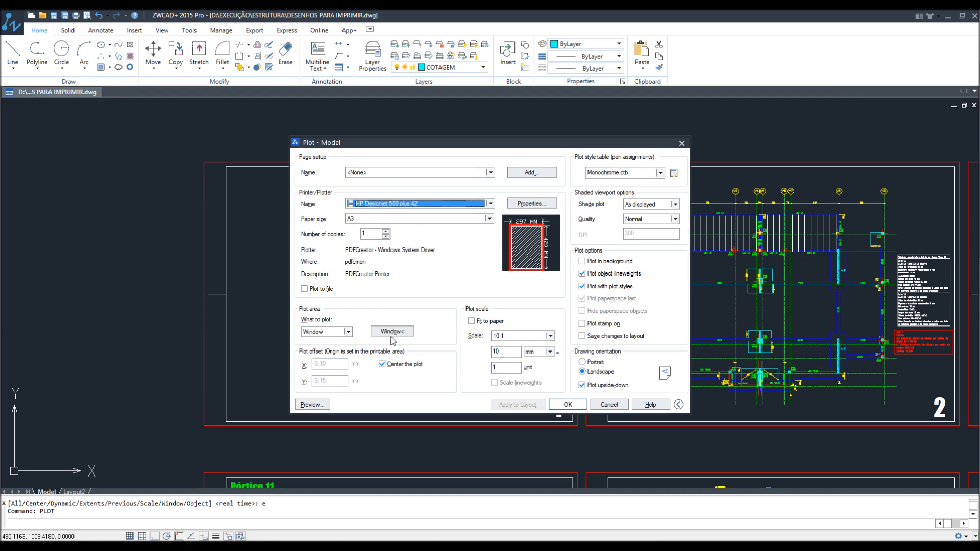
{"action": "left_click", "coordinate": [391, 331]}
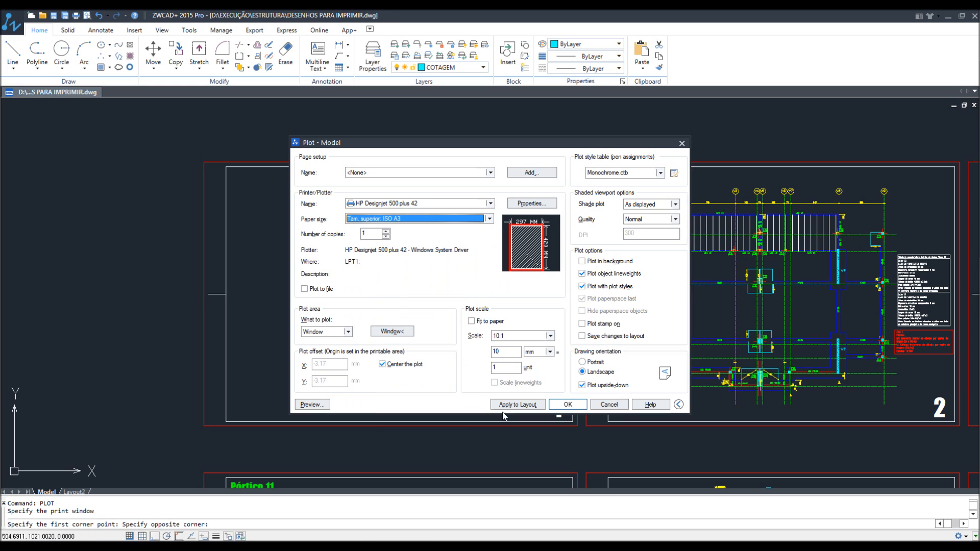
{"action": "left_click", "coordinate": [661, 172]}
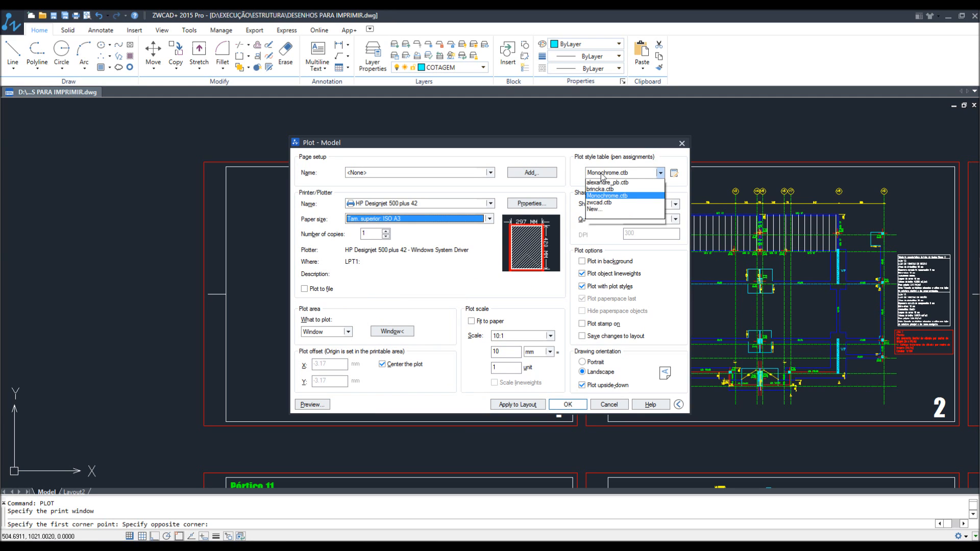
{"action": "left_click", "coordinate": [606, 195]}
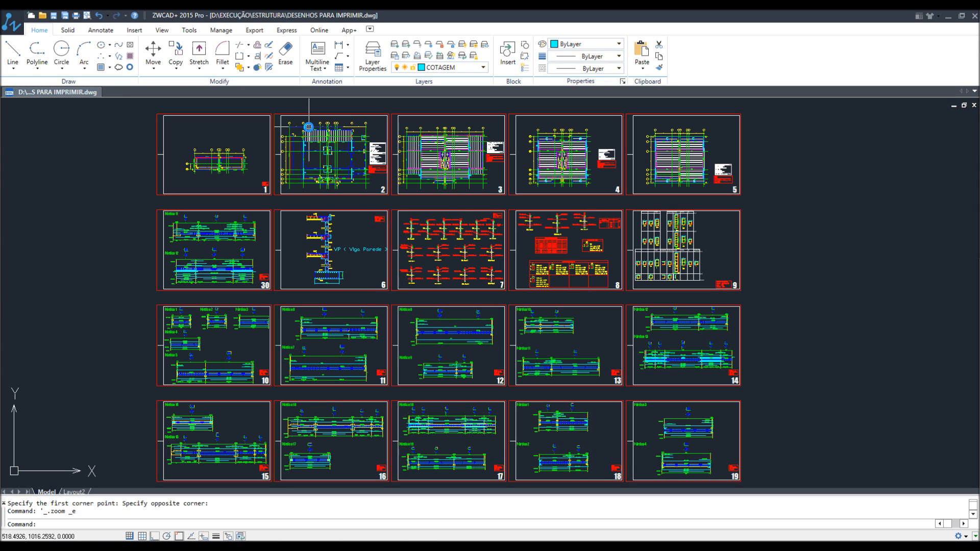
{"action": "mouse_move", "coordinate": [583, 416]}
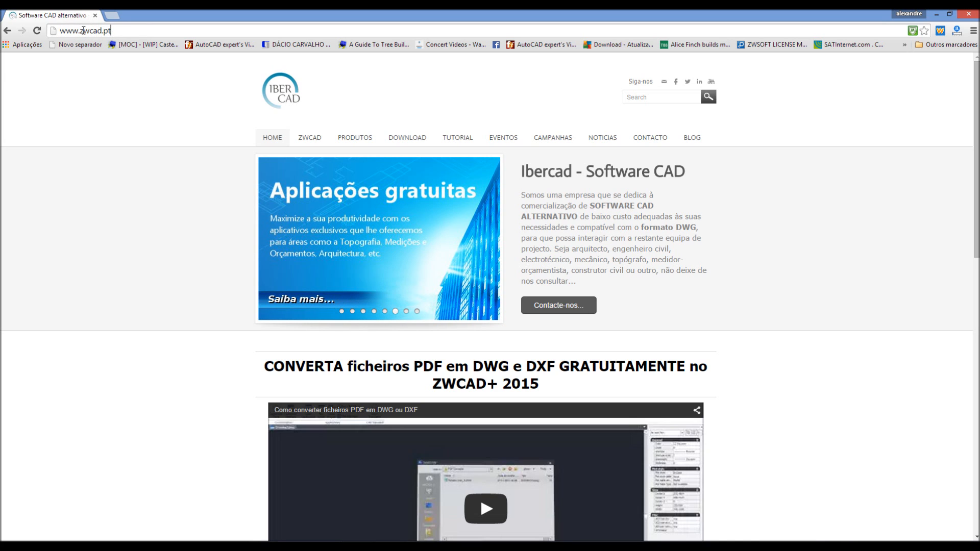
- Go to the Ibercad home page, then its blog, and read down the multi-sheet printing post
{"action": "left_click", "coordinate": [354, 138]}
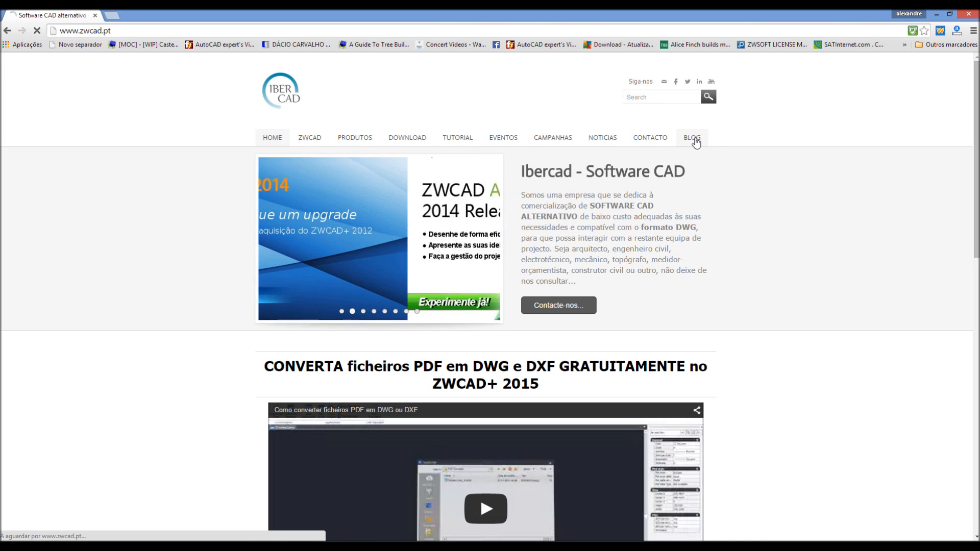
{"action": "left_click", "coordinate": [691, 138]}
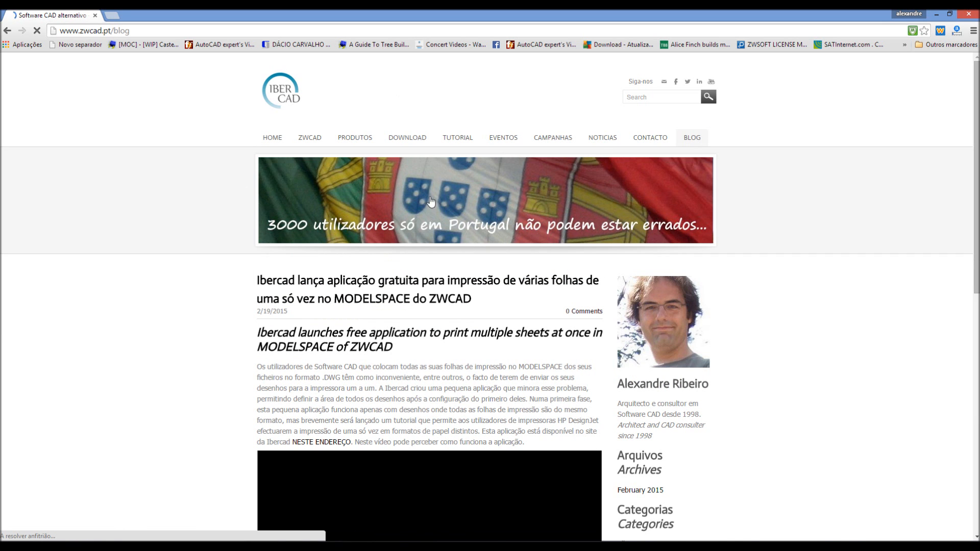
{"action": "scroll", "scroll_direction": "down", "scroll_amount": 3}
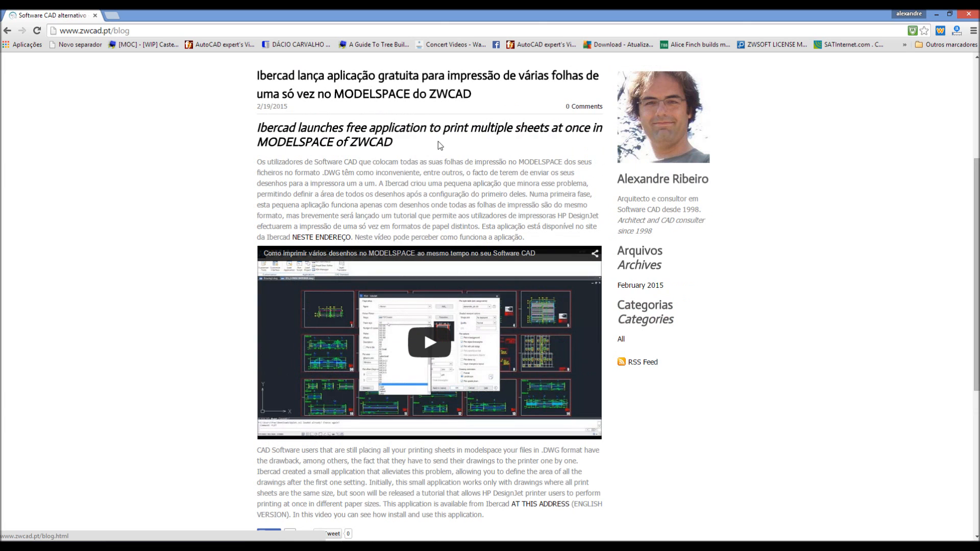
{"action": "scroll", "scroll_direction": "down", "scroll_amount": 3}
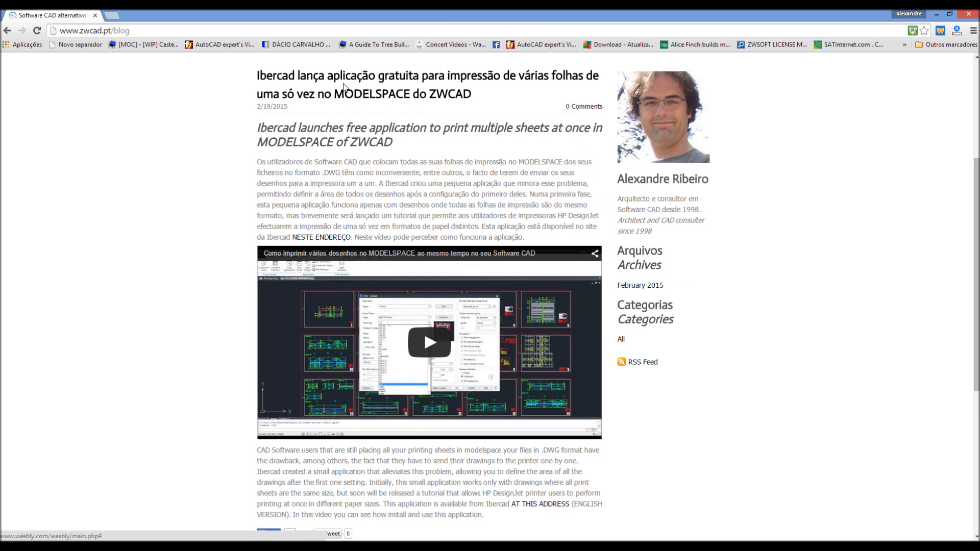
{"action": "scroll", "scroll_direction": "down", "scroll_amount": 3}
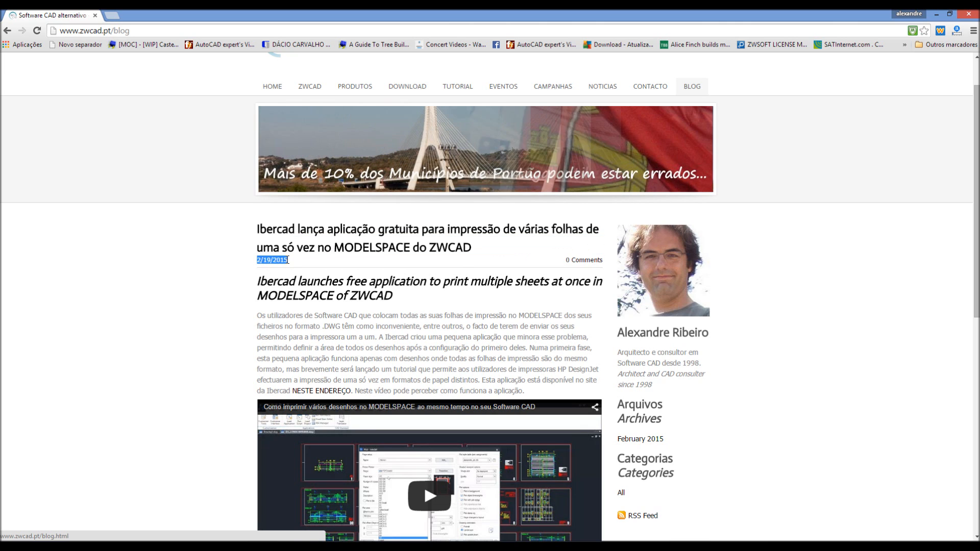
- Reach the AT THIS ADDRESS link in the post and download bplot_en.zel
{"action": "scroll", "scroll_direction": "down", "scroll_amount": 3}
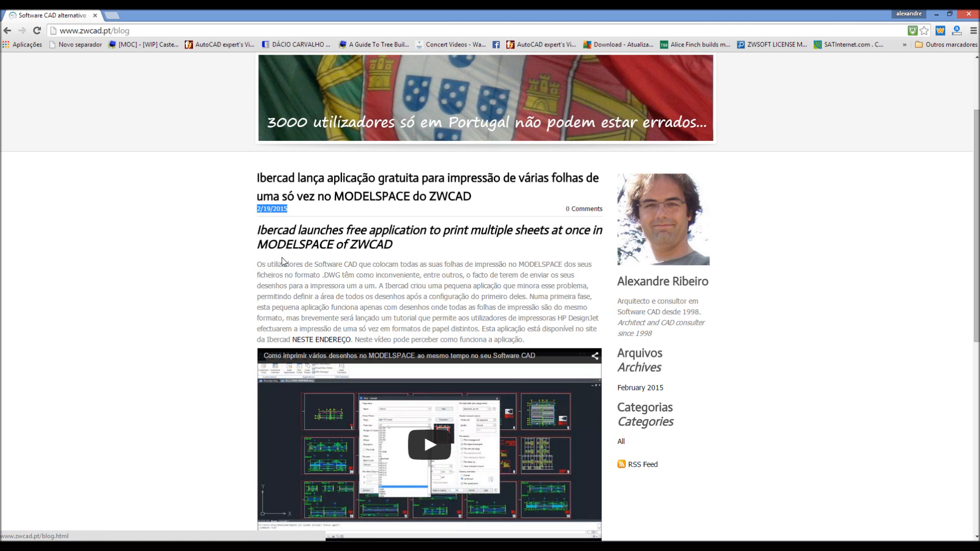
{"action": "scroll", "scroll_direction": "down", "scroll_amount": 3}
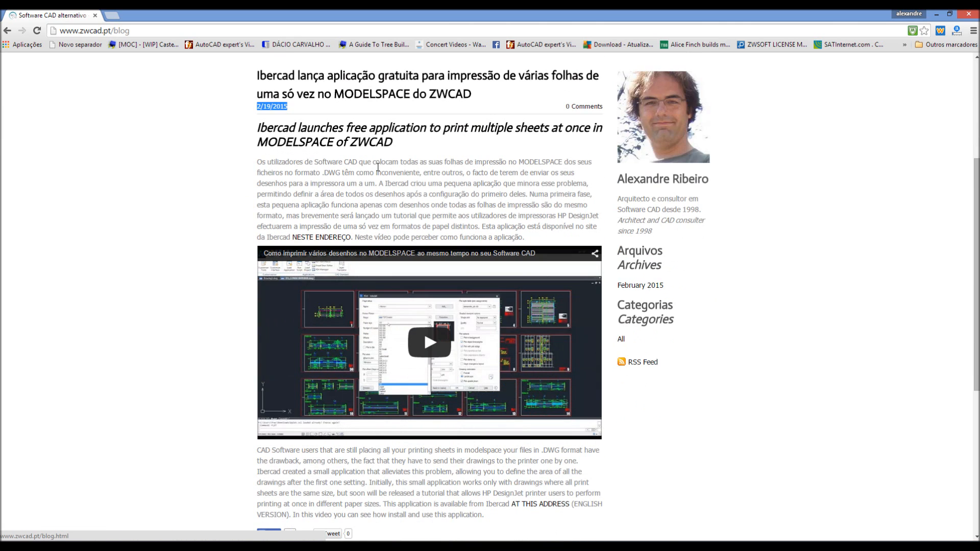
{"action": "scroll", "scroll_direction": "down", "scroll_amount": 3}
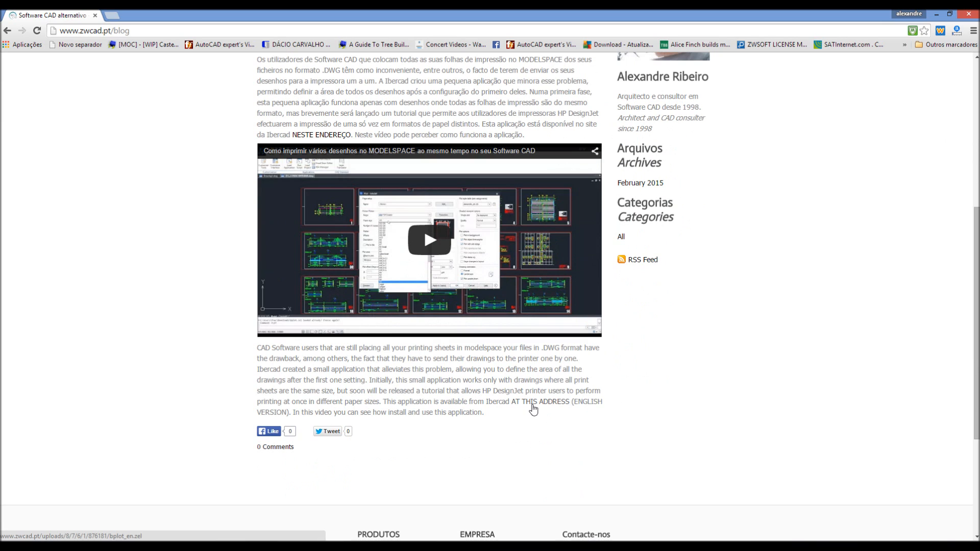
{"action": "mouse_move", "coordinate": [552, 407]}
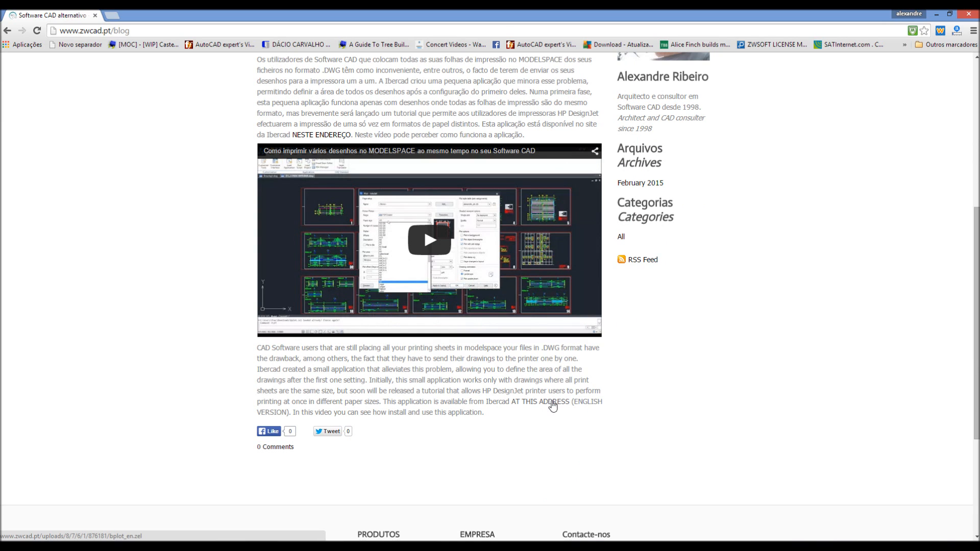
{"action": "mouse_move", "coordinate": [510, 403]}
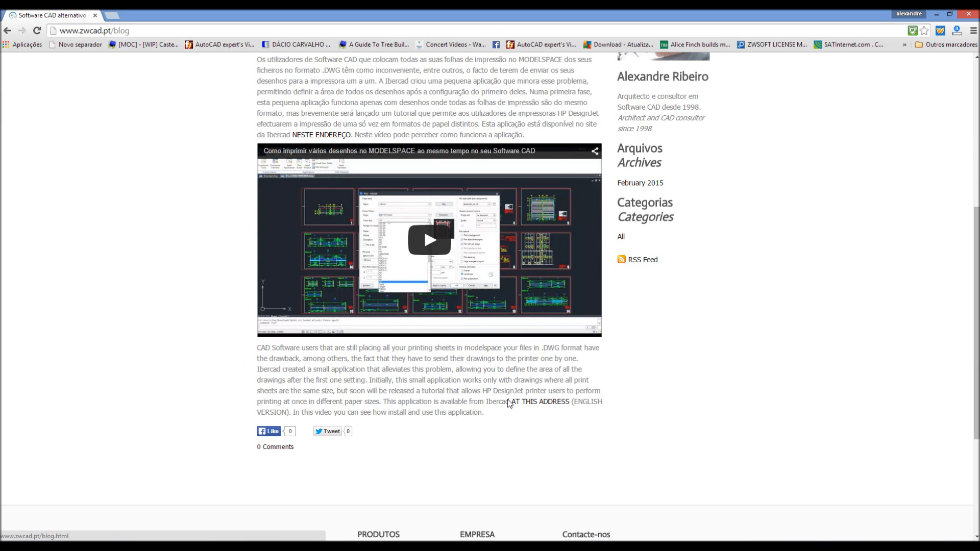
{"action": "mouse_move", "coordinate": [544, 409]}
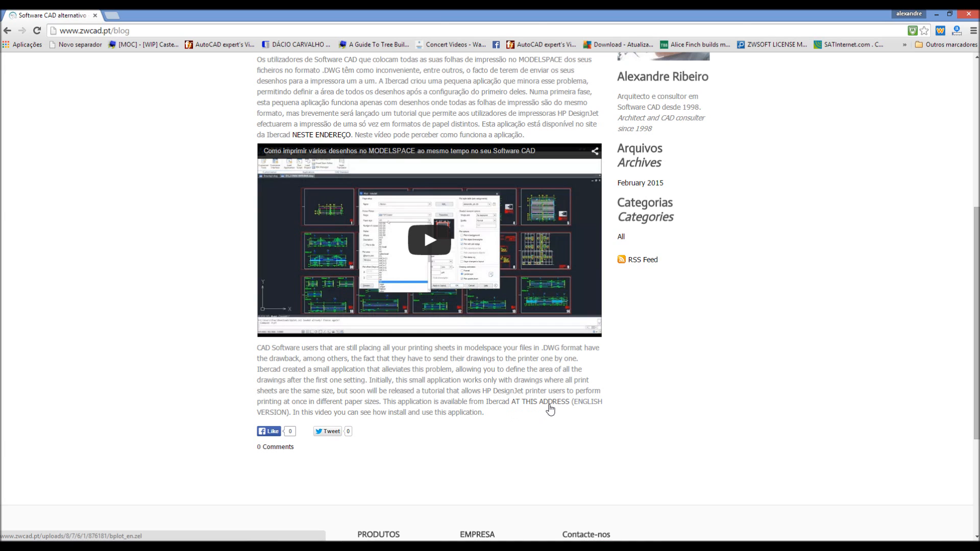
{"action": "left_click", "coordinate": [542, 402]}
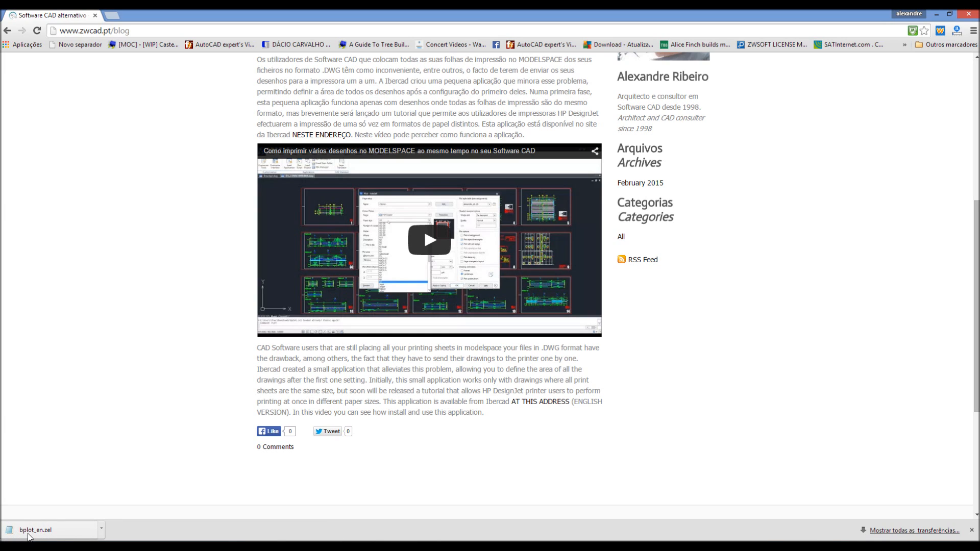
{"action": "mouse_move", "coordinate": [369, 536]}
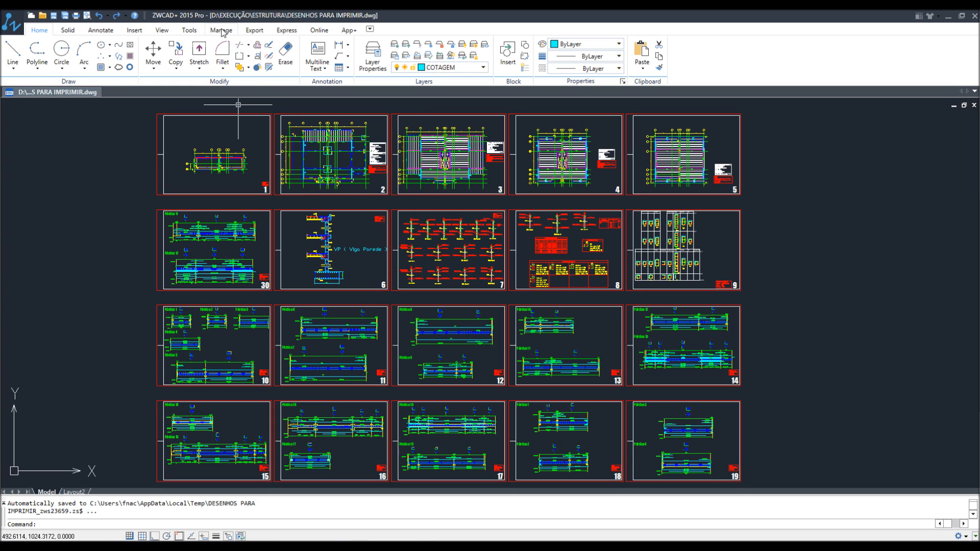
- From the Manage ribbon, bring up Load Application Files, close it, and reopen the loader
{"action": "left_click", "coordinate": [221, 30]}
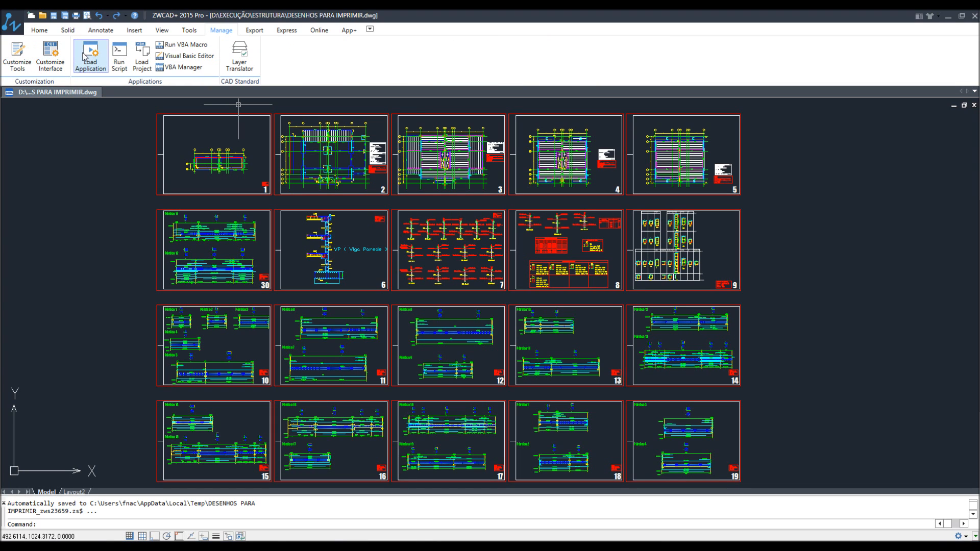
{"action": "left_click", "coordinate": [90, 56]}
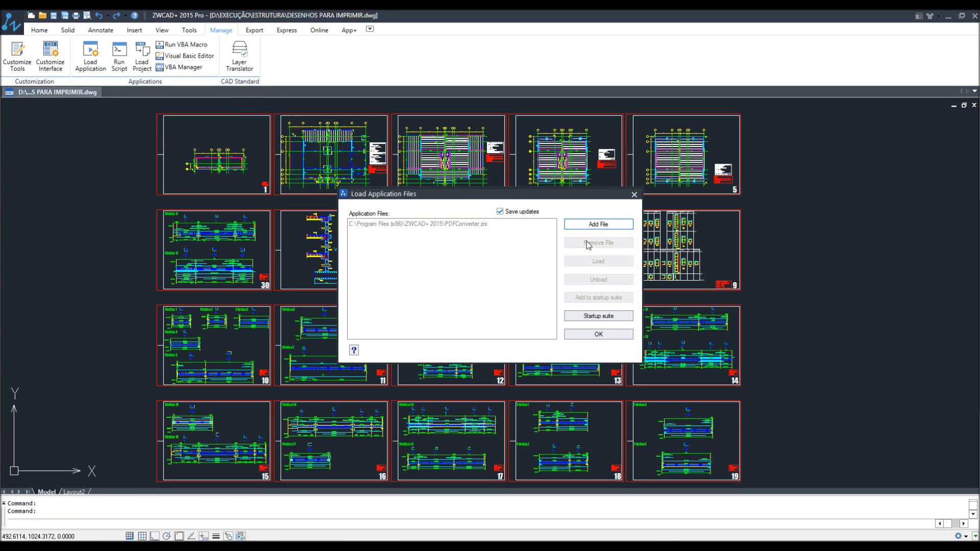
{"action": "left_click", "coordinate": [597, 334]}
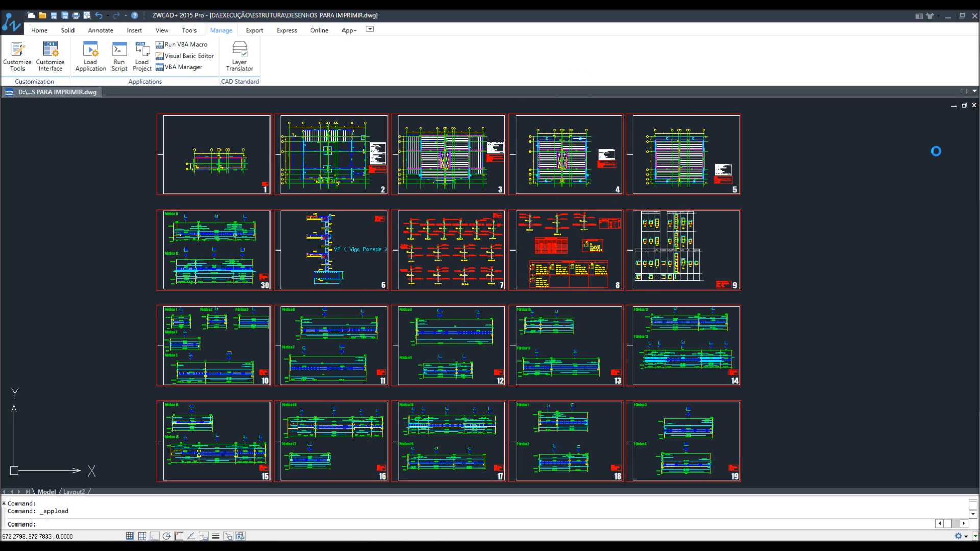
{"action": "mouse_move", "coordinate": [771, 149]}
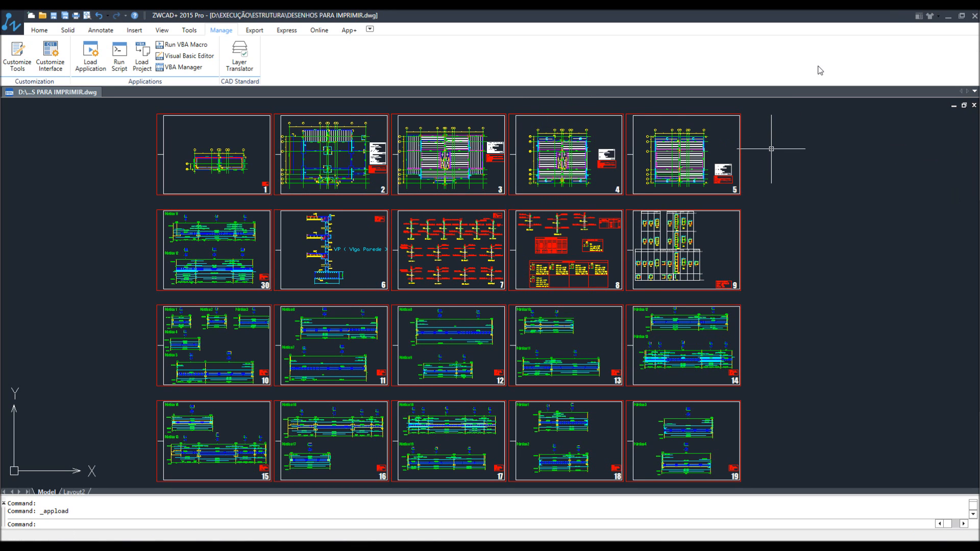
{"action": "mouse_move", "coordinate": [890, 137]}
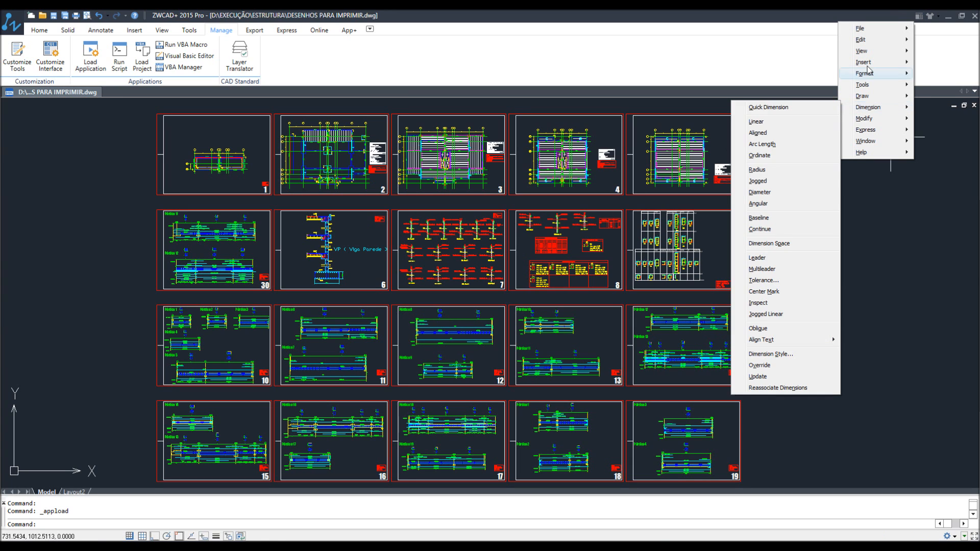
{"action": "mouse_move", "coordinate": [865, 85]}
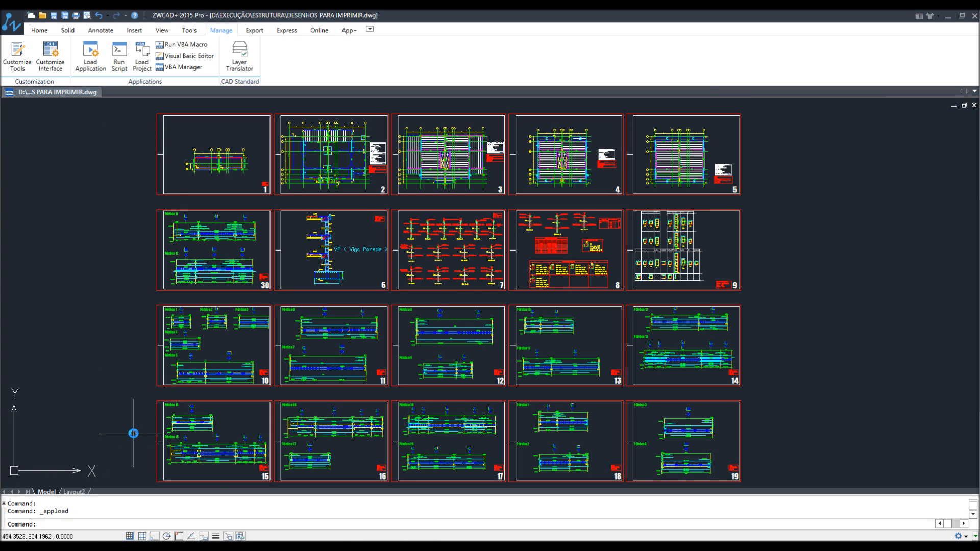
{"action": "type", "text": "a"}
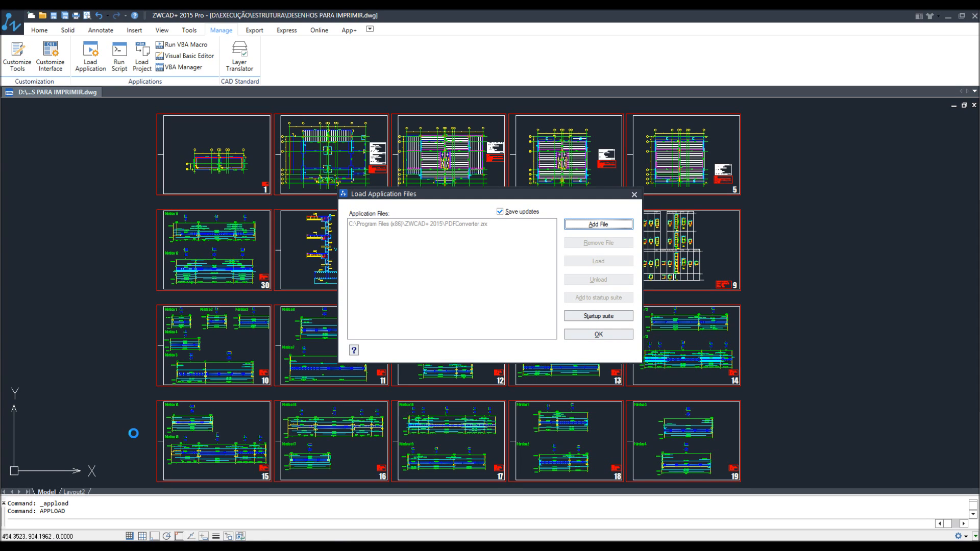
{"action": "mouse_move", "coordinate": [577, 241]}
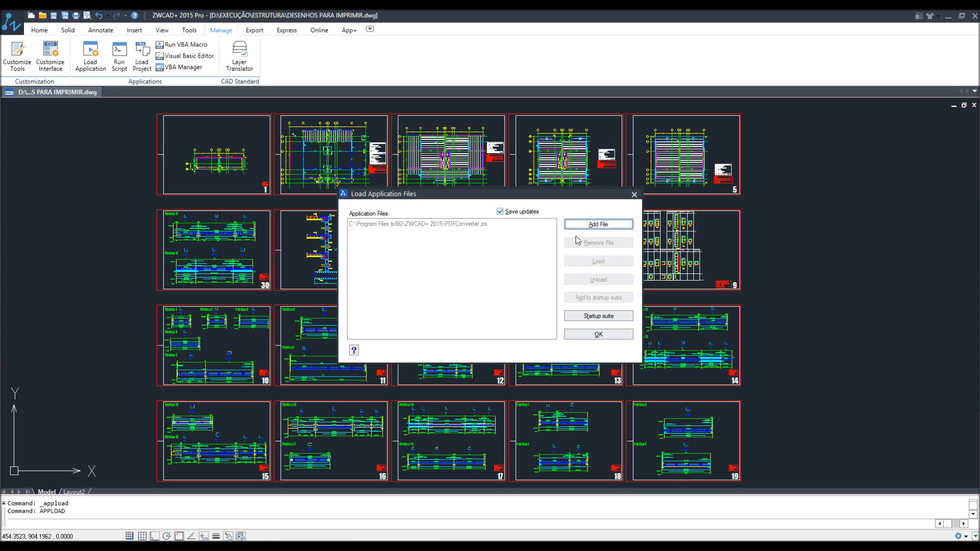
- Browse to the downloaded bplot_en.zel and add it beside PDFConverter.zrx
{"action": "left_click", "coordinate": [597, 223]}
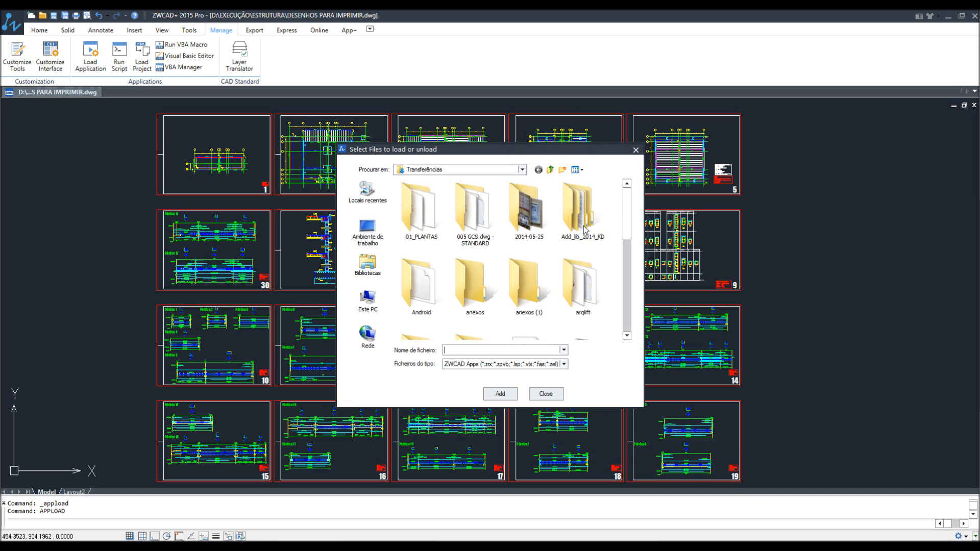
{"action": "scroll", "scroll_direction": "down", "scroll_amount": 3}
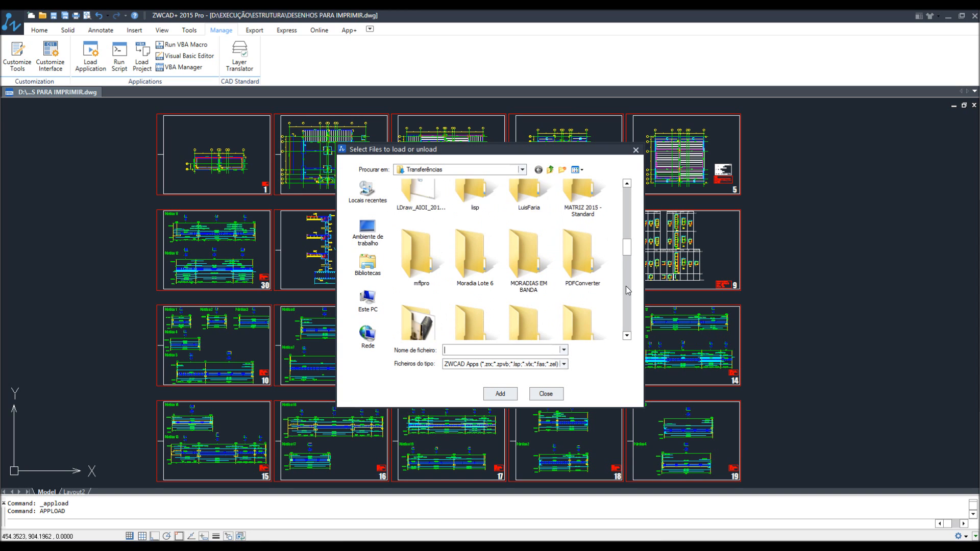
{"action": "scroll", "scroll_direction": "down", "scroll_amount": 3}
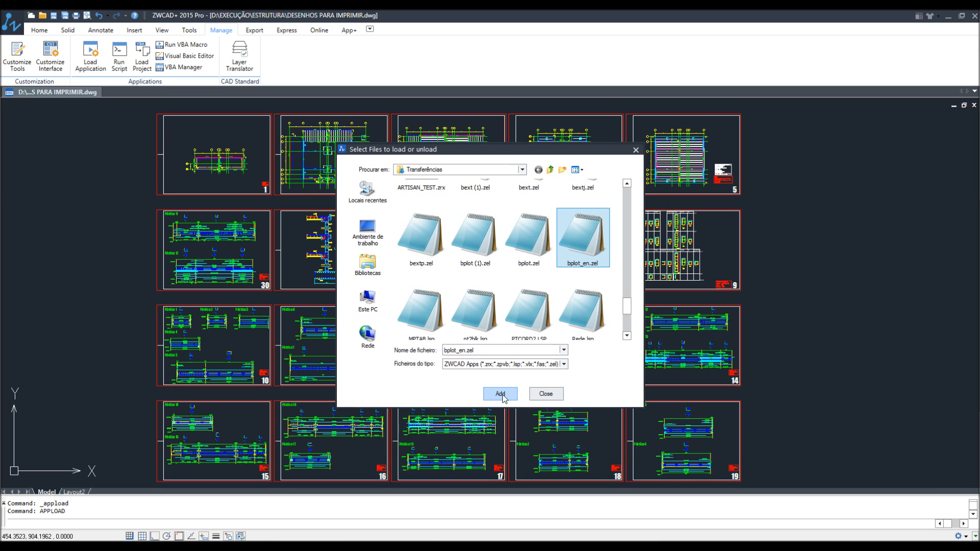
{"action": "left_click", "coordinate": [499, 395]}
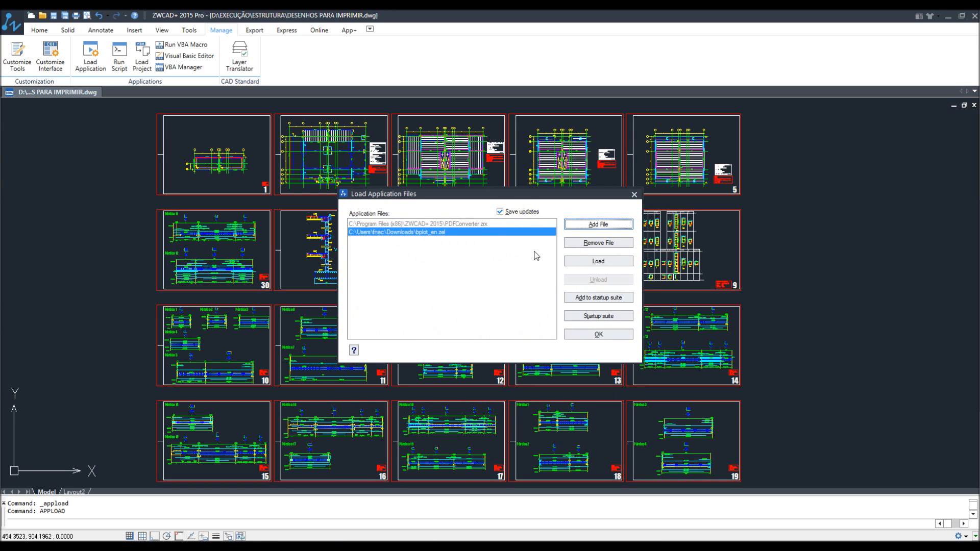
- Load bplot_en.zel and dismiss the application loader
{"action": "left_click", "coordinate": [597, 260]}
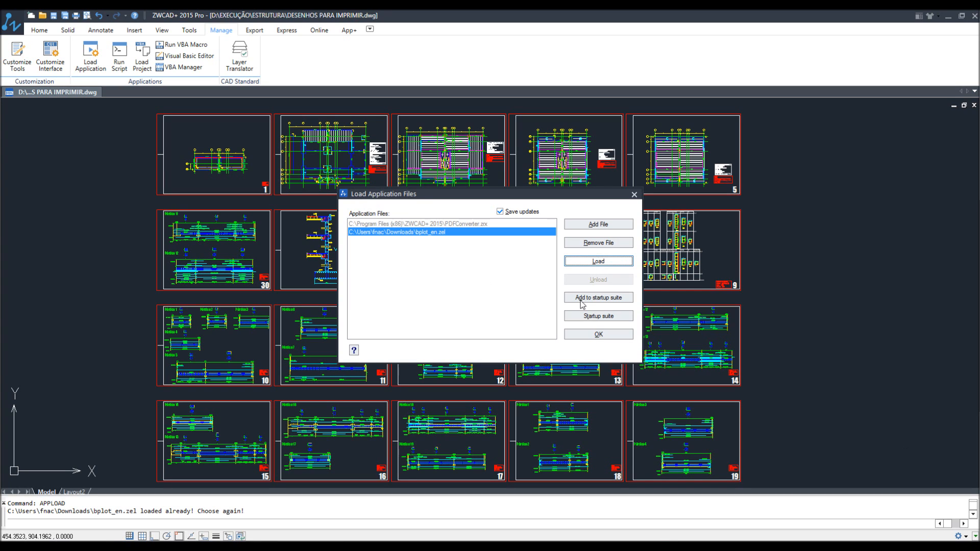
{"action": "left_click", "coordinate": [598, 261]}
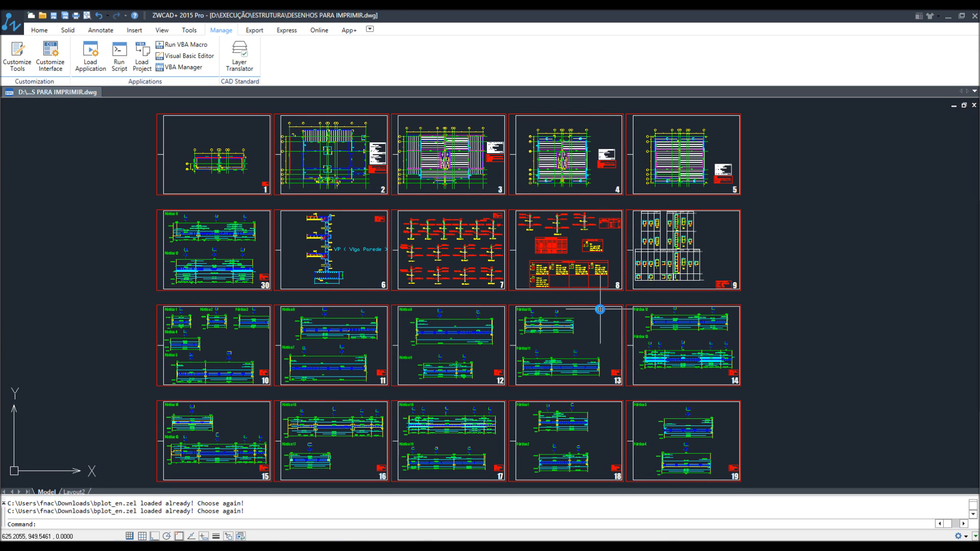
- Run PLOT and select the HP Designjet 500 plus 42 printer on ISO A3
{"action": "type", "text": "PLOT"}
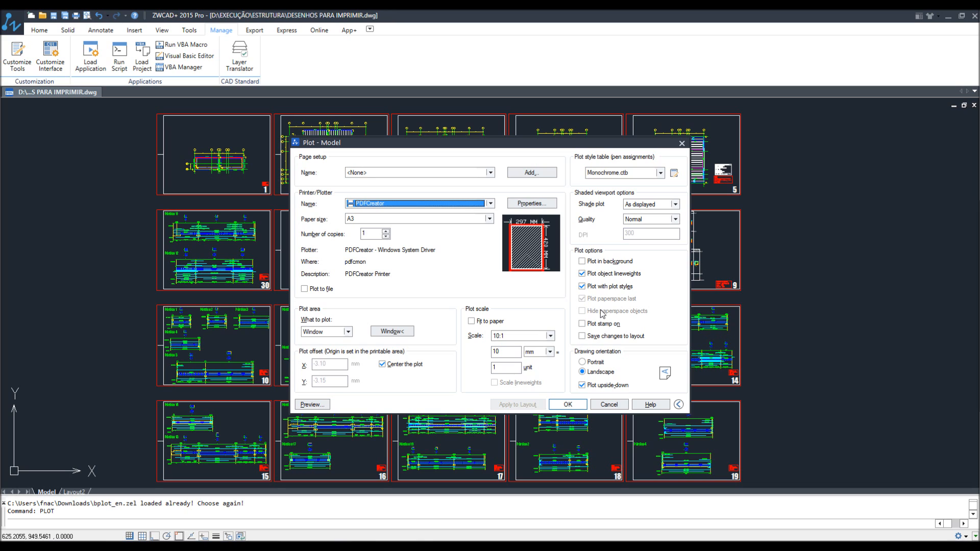
{"action": "left_click", "coordinate": [490, 203]}
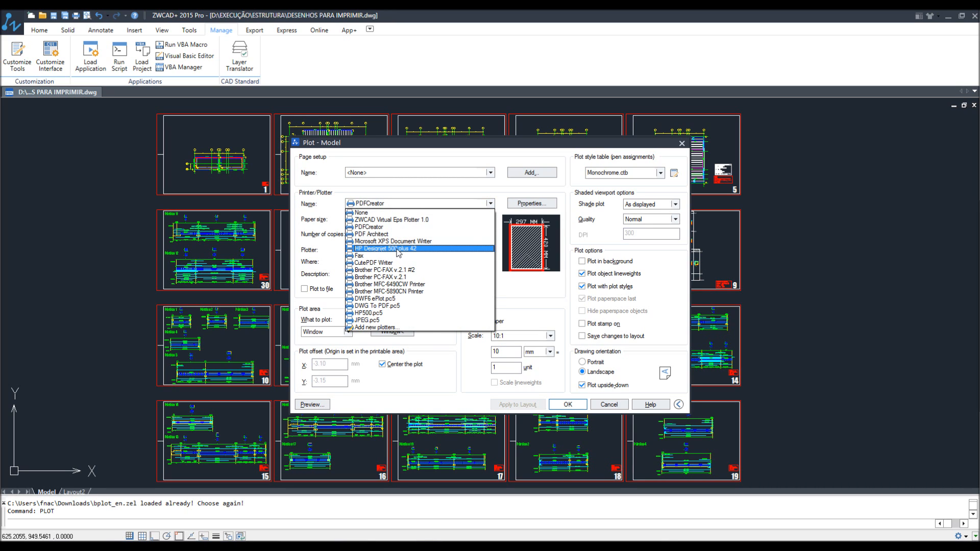
{"action": "left_click", "coordinate": [386, 249]}
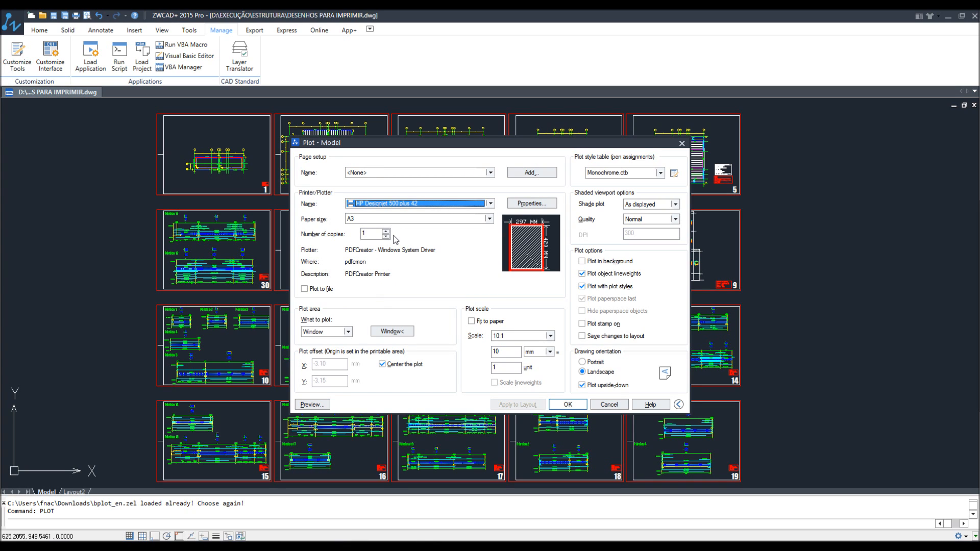
{"action": "left_click", "coordinate": [418, 219]}
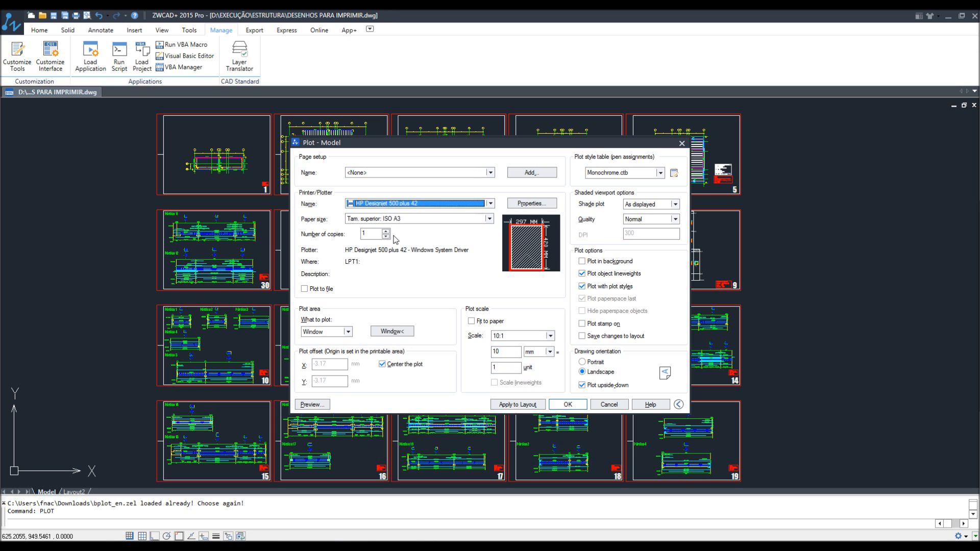
{"action": "mouse_move", "coordinate": [301, 227]}
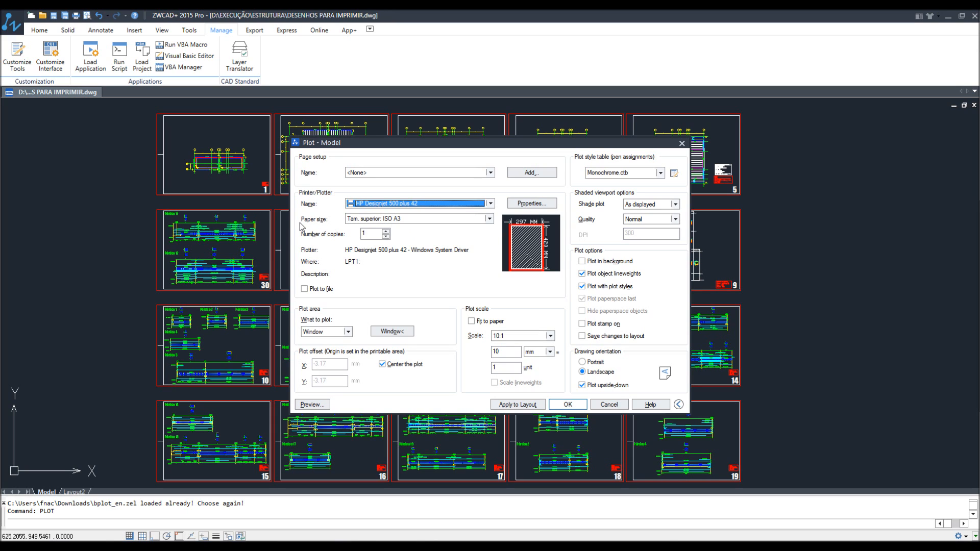
{"action": "left_click", "coordinate": [416, 218]}
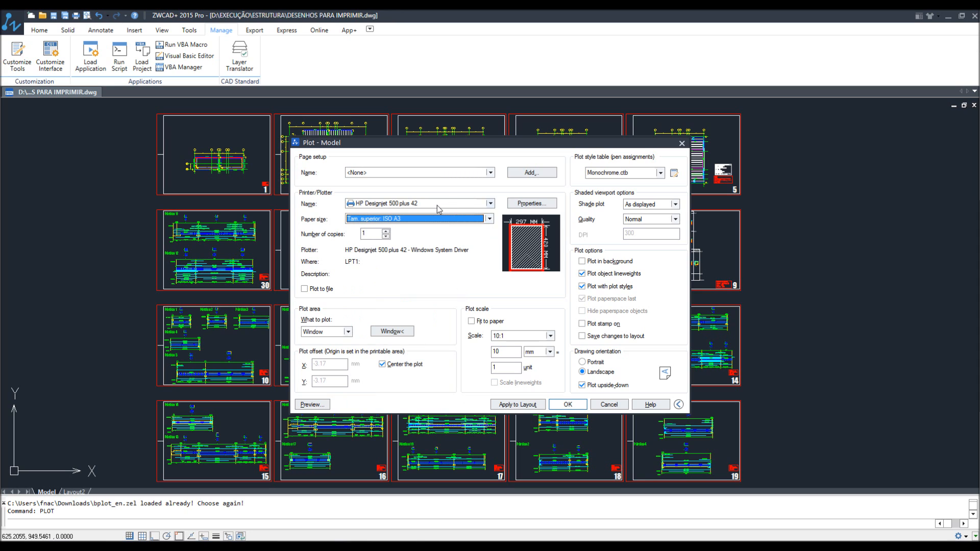
{"action": "left_click", "coordinate": [490, 204]}
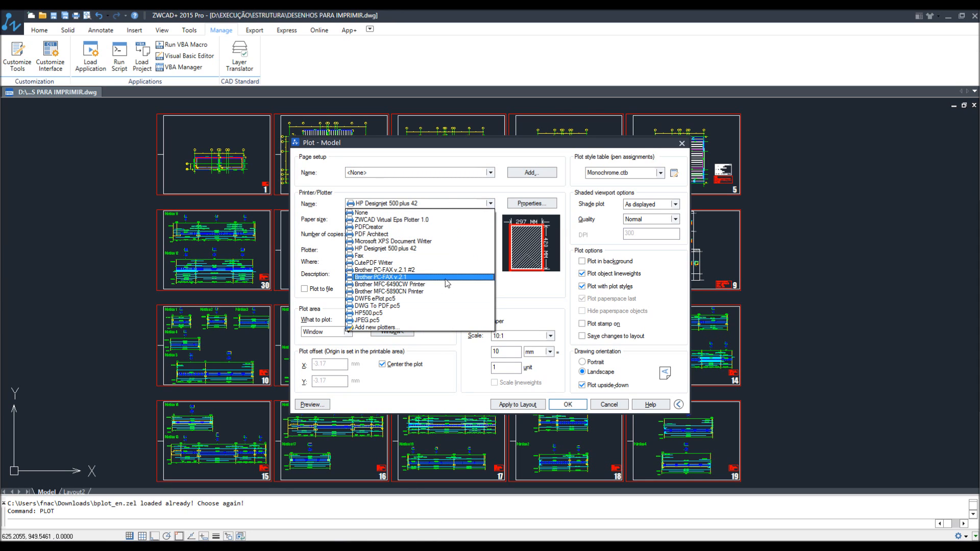
{"action": "mouse_move", "coordinate": [431, 298]}
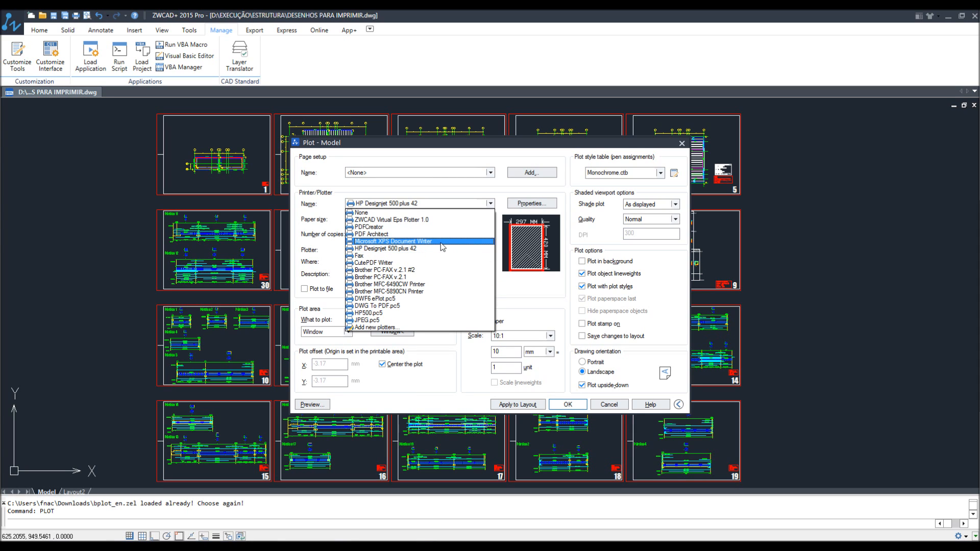
{"action": "left_click", "coordinate": [386, 249]}
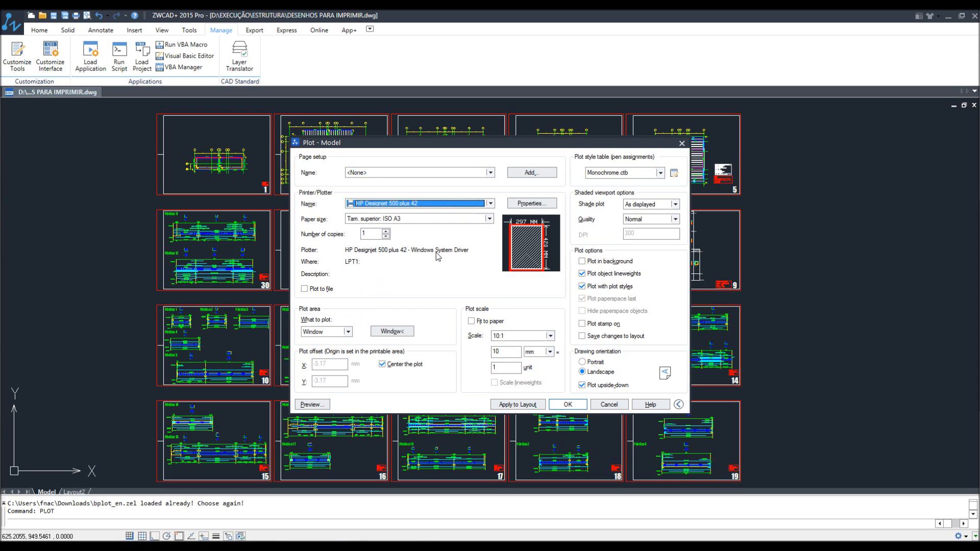
{"action": "mouse_move", "coordinate": [436, 254]}
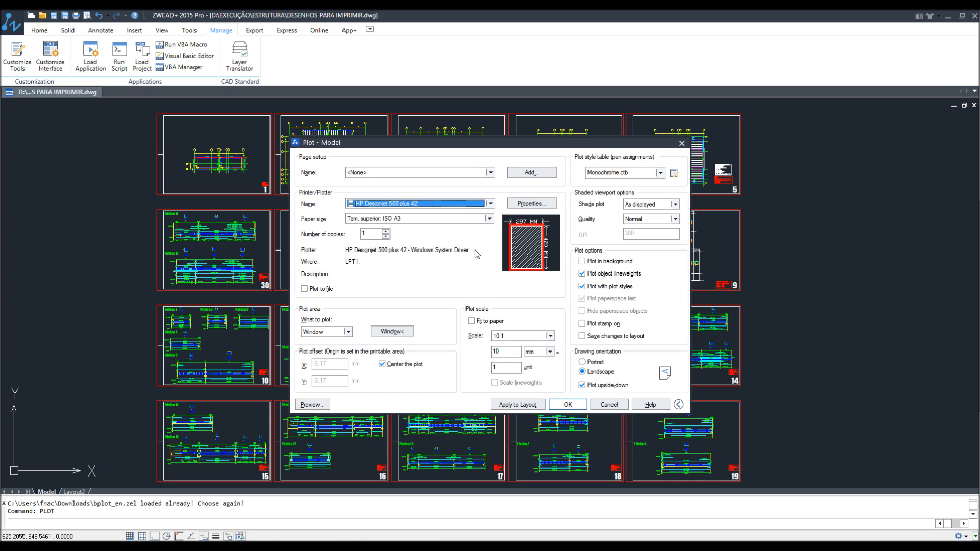
{"action": "mouse_move", "coordinate": [308, 213]}
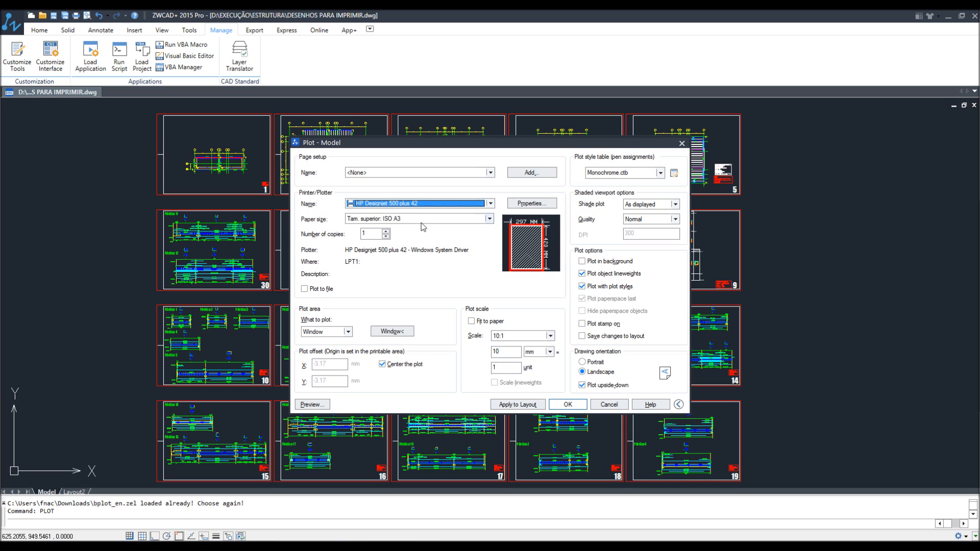
{"action": "mouse_move", "coordinate": [396, 228]}
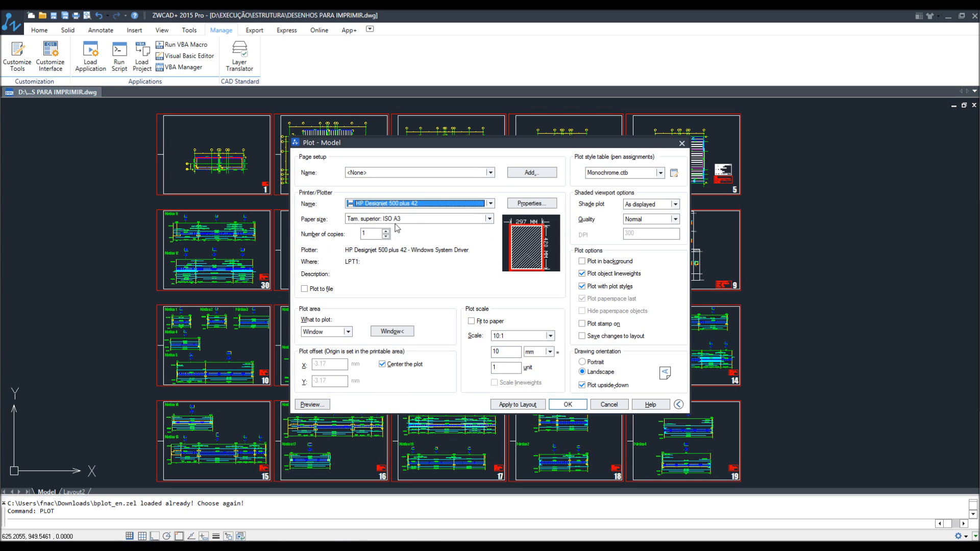
{"action": "mouse_move", "coordinate": [456, 325]}
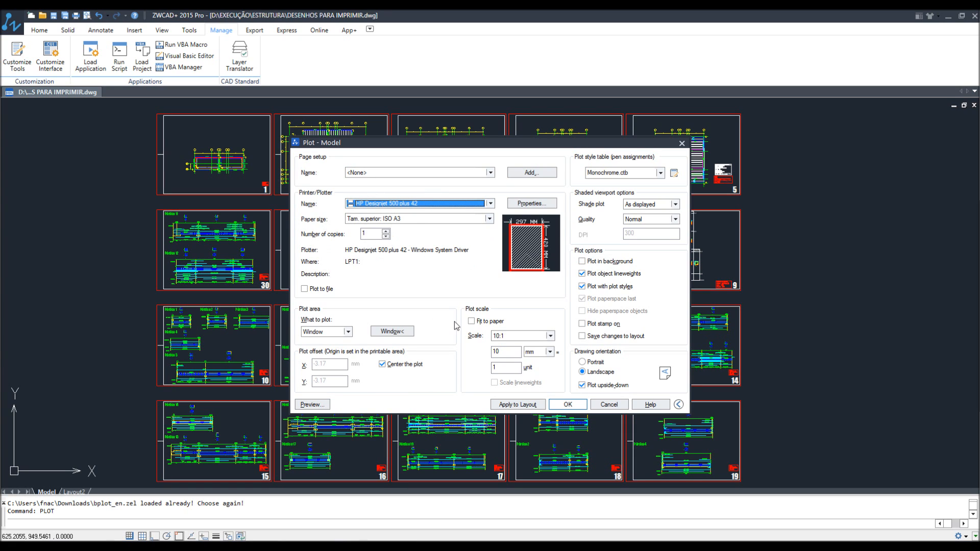
{"action": "mouse_move", "coordinate": [477, 363]}
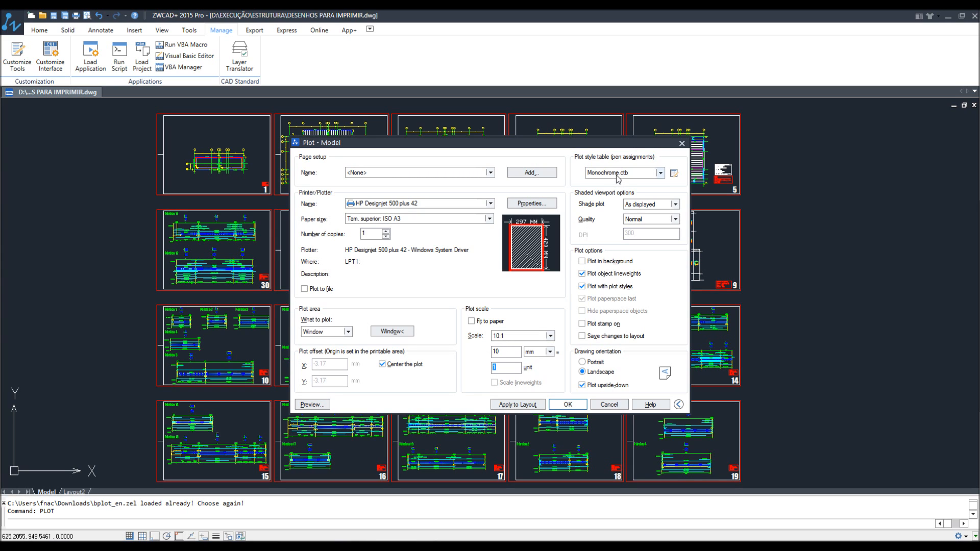
- Switch to alexandre_pb.ctb for all layouts (Sim) and apply the settings to the layout
{"action": "left_click", "coordinate": [619, 172]}
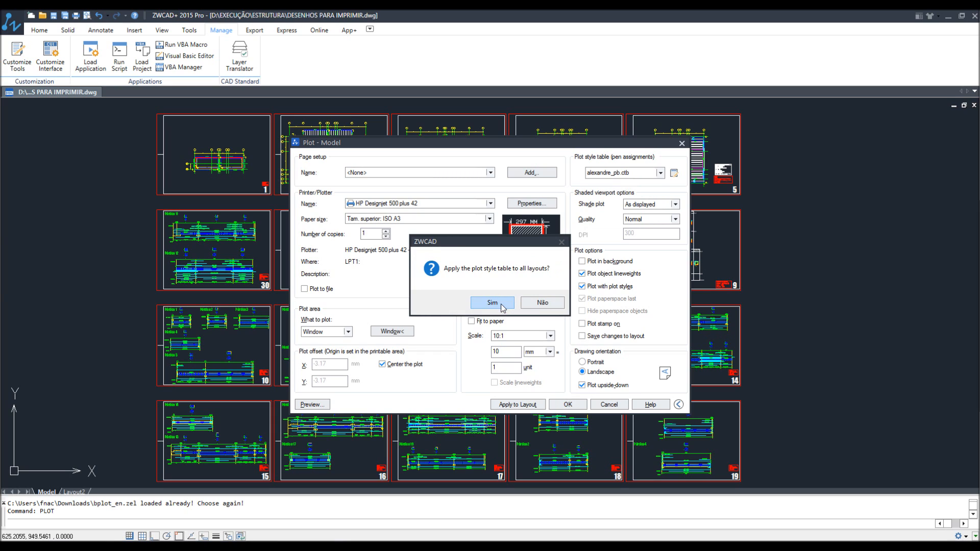
{"action": "left_click", "coordinate": [492, 307]}
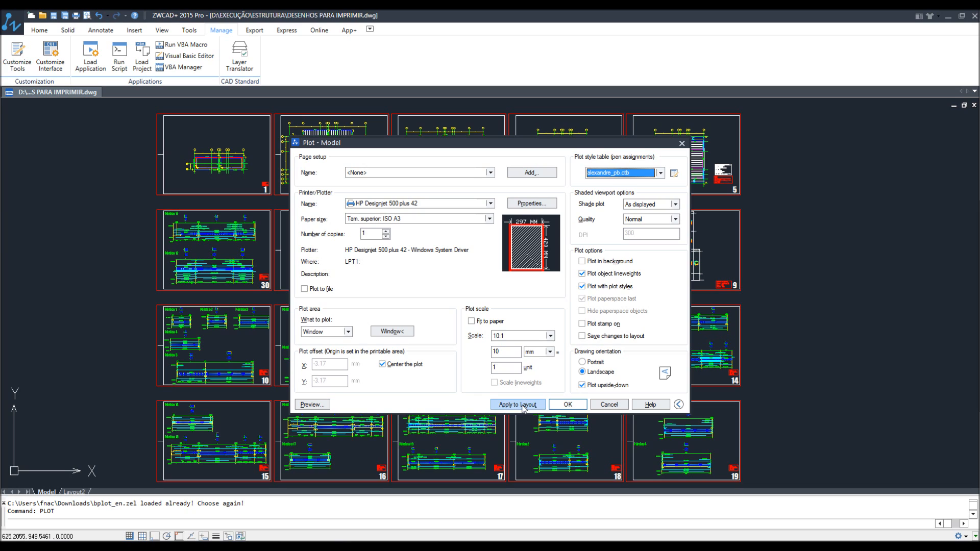
{"action": "left_click", "coordinate": [518, 404]}
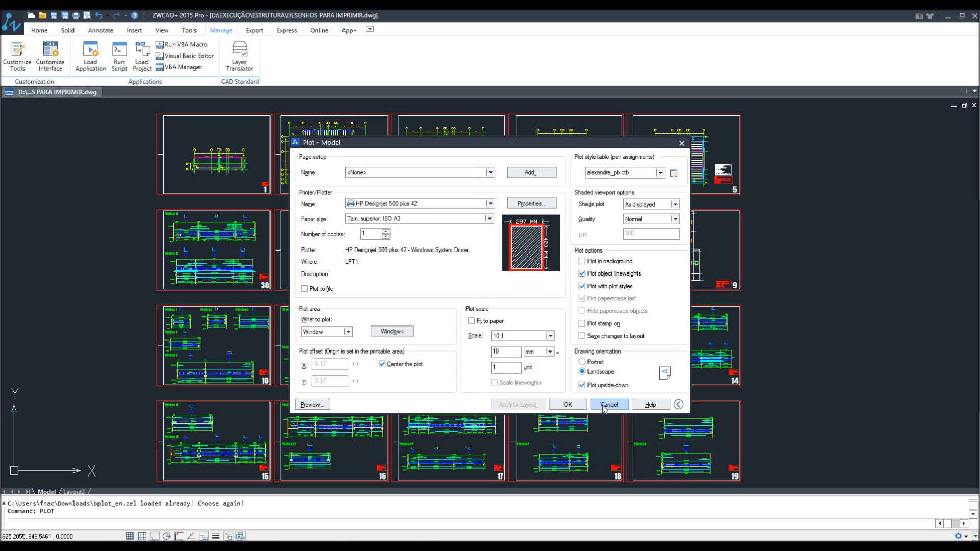
- Cancel the plot dialog, run BPLOT and mark corners of sheets 1 through 6
{"action": "left_click", "coordinate": [607, 404]}
{"action": "type", "text": "BPLOT"}
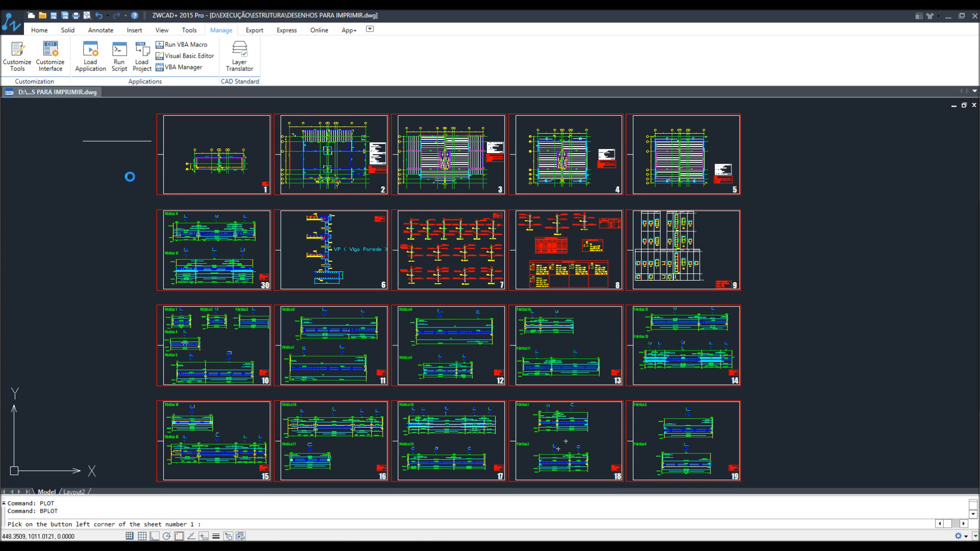
{"action": "mouse_move", "coordinate": [156, 191]}
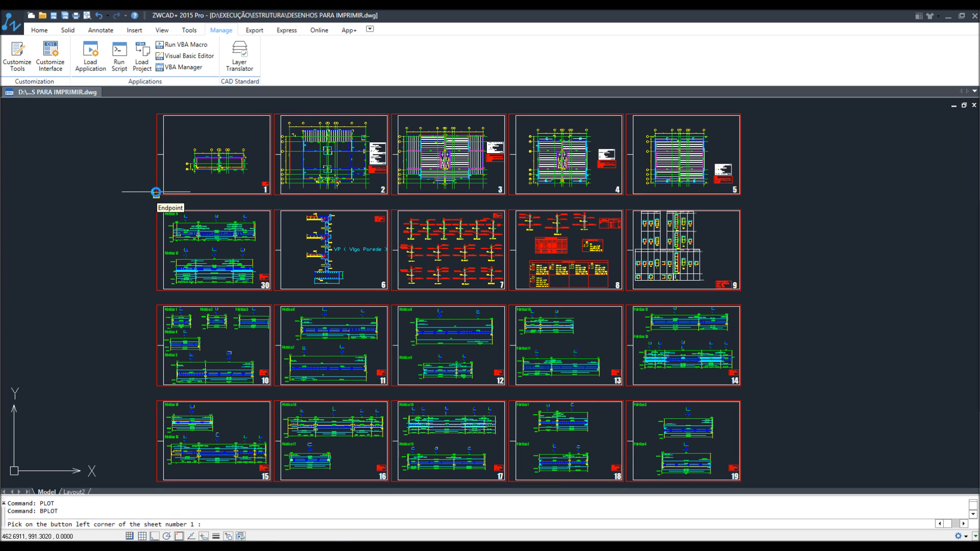
{"action": "left_click", "coordinate": [156, 192]}
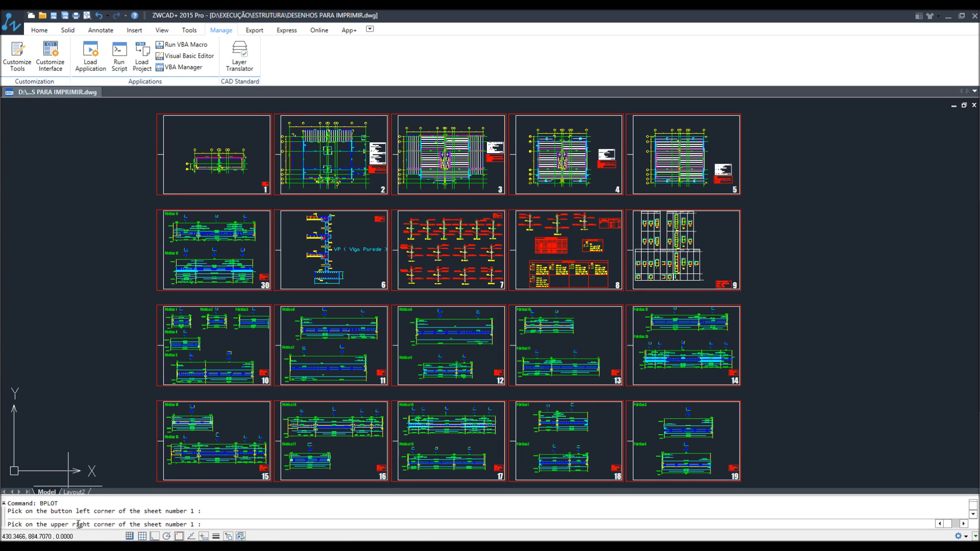
{"action": "mouse_move", "coordinate": [266, 113]}
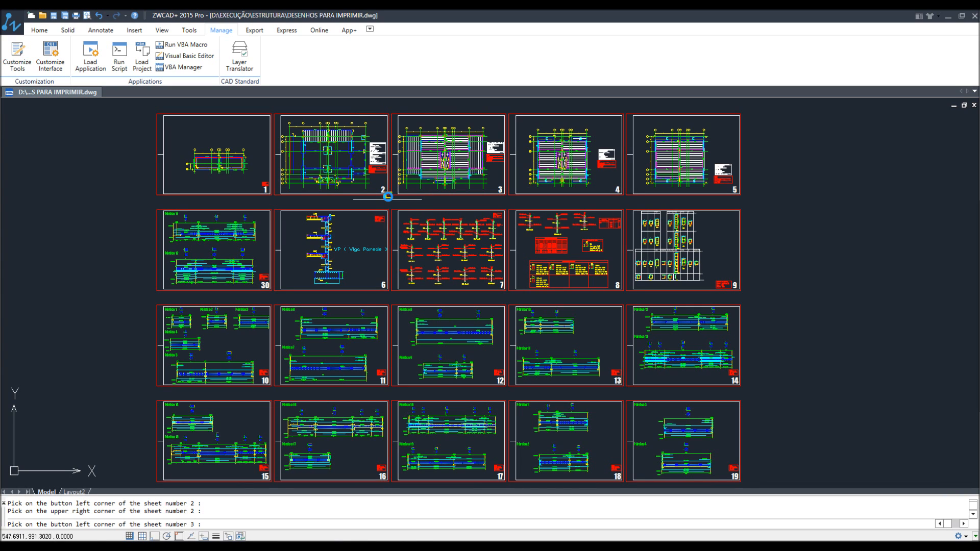
{"action": "left_click", "coordinate": [387, 197]}
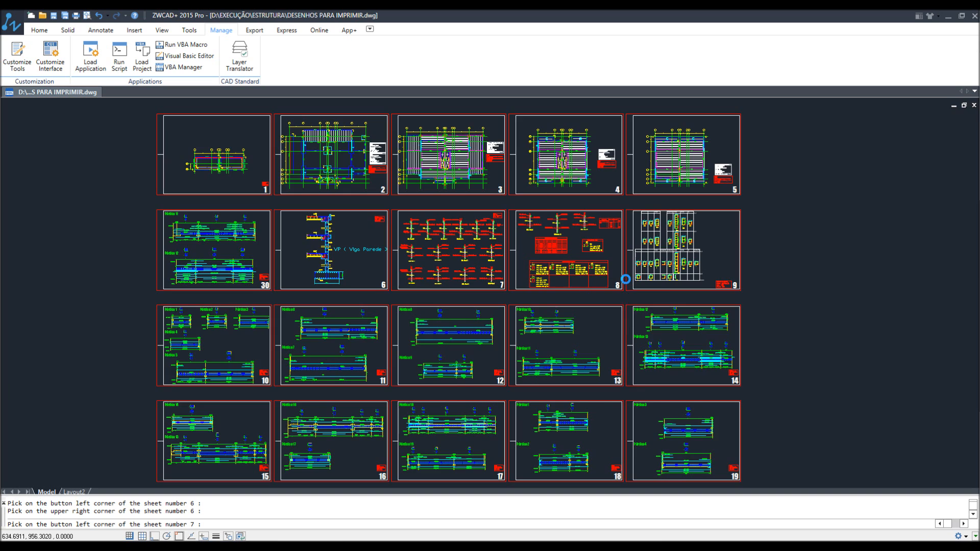
- Pick the remaining sheet corners and finish BPLOT, sending the sheets to the HP Designjet
{"action": "scroll", "scroll_direction": "down", "scroll_amount": 3}
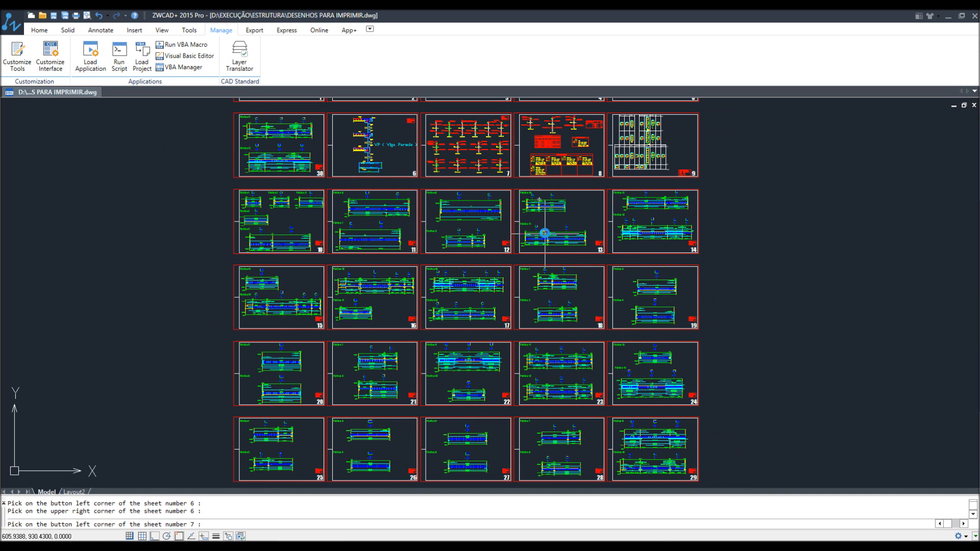
{"action": "mouse_move", "coordinate": [544, 233]}
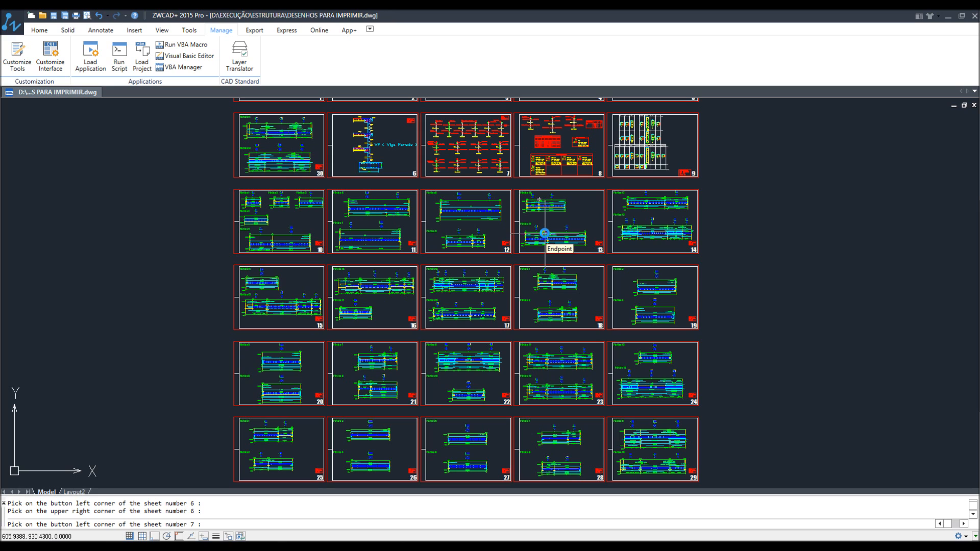
{"action": "left_click", "coordinate": [543, 233]}
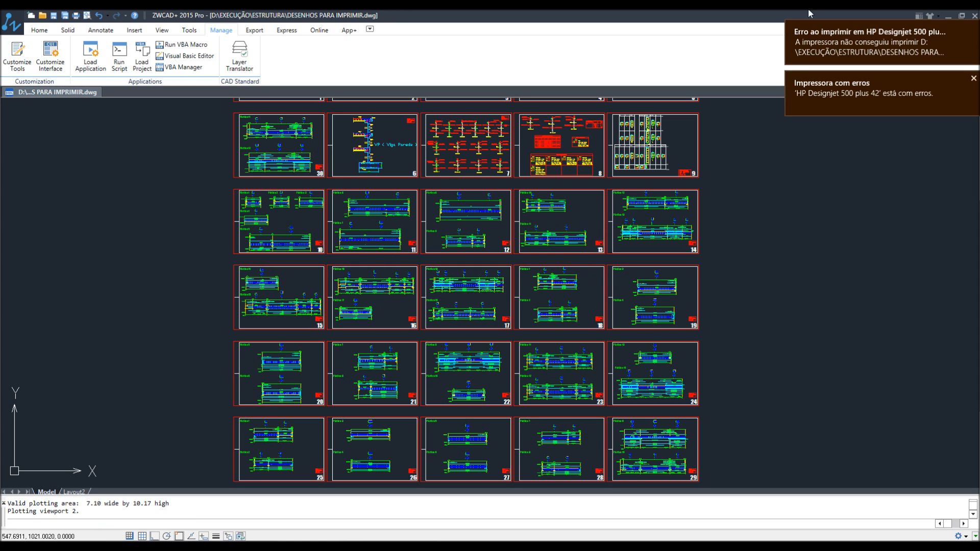
{"action": "mouse_move", "coordinate": [902, 83]}
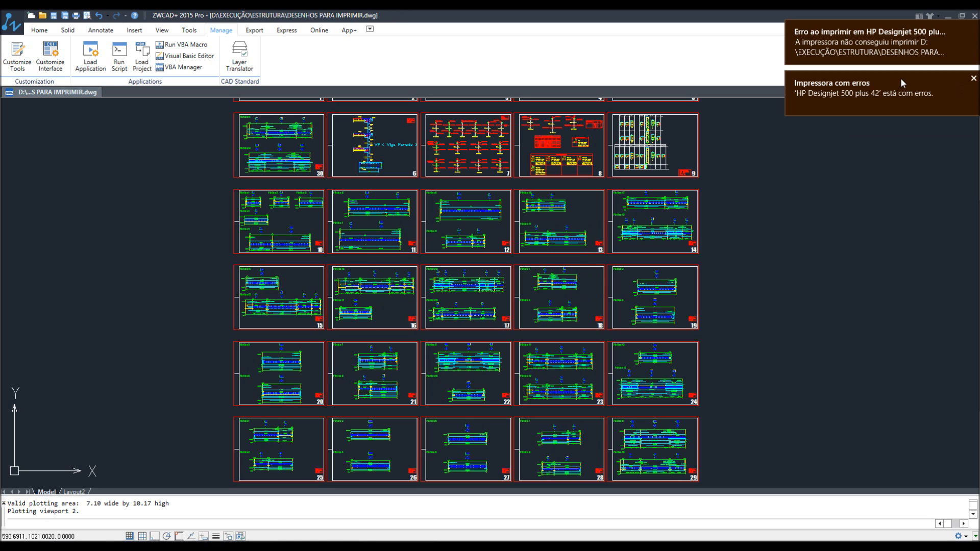